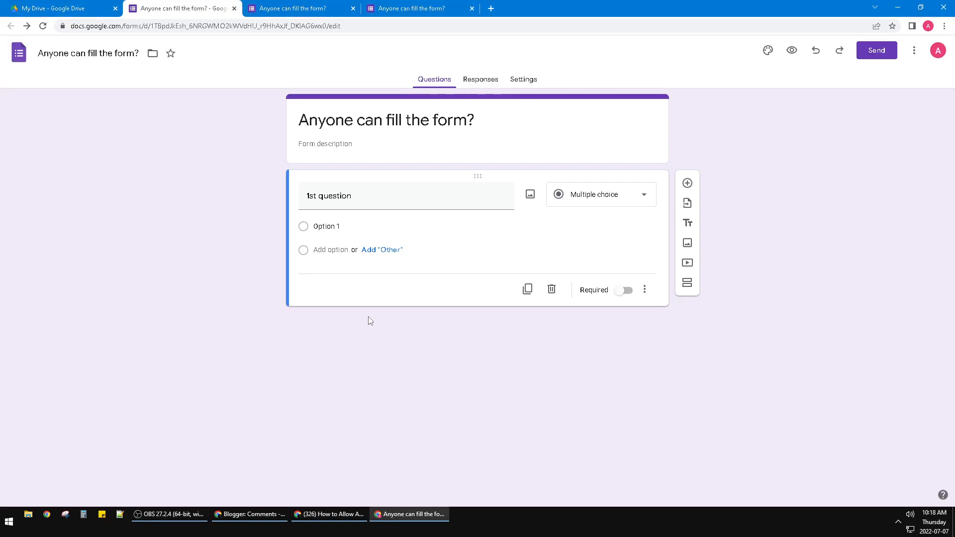
mouse_move(355, 297)
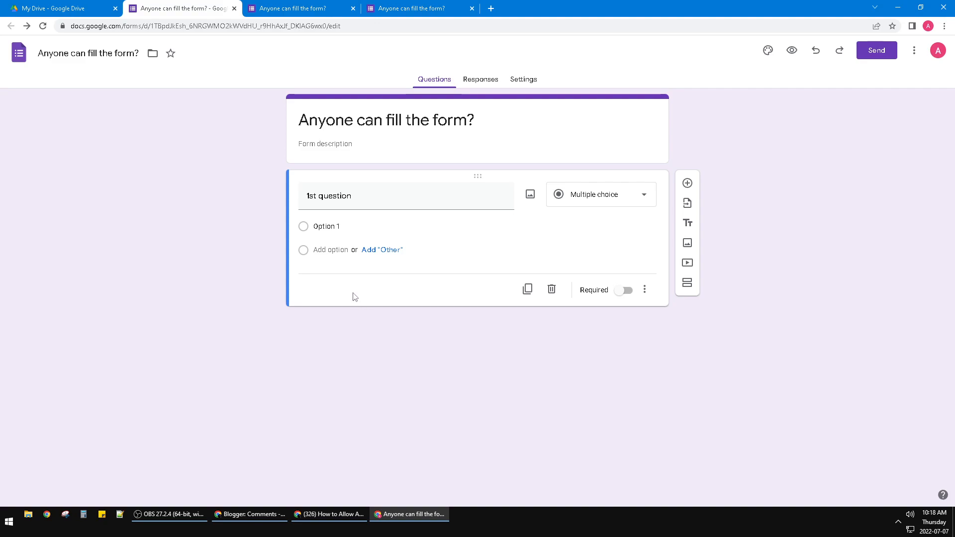
mouse_move(330, 293)
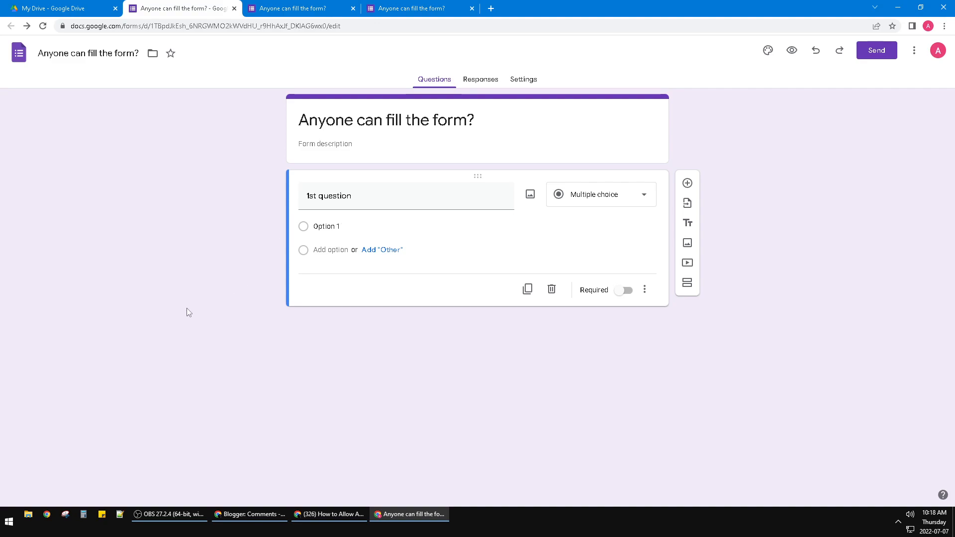
mouse_move(169, 279)
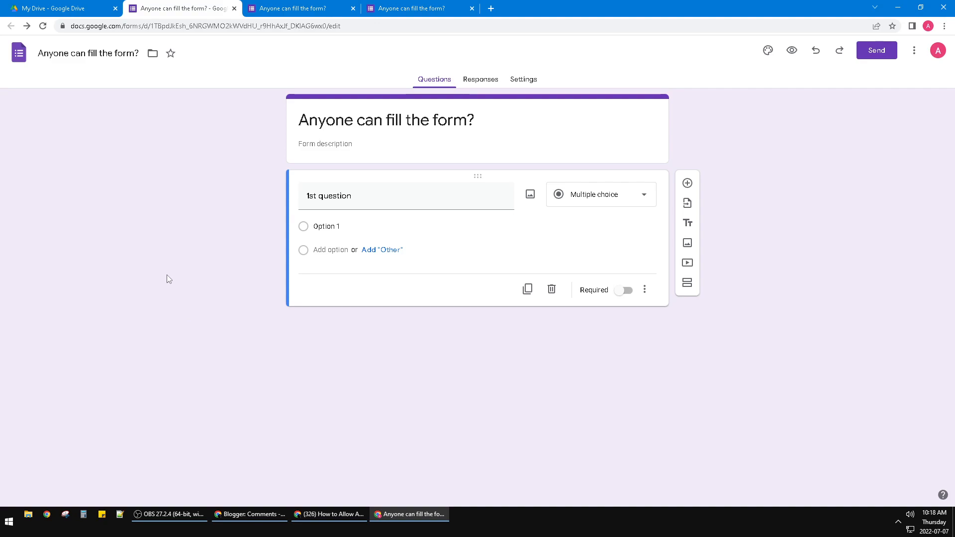
mouse_move(107, 192)
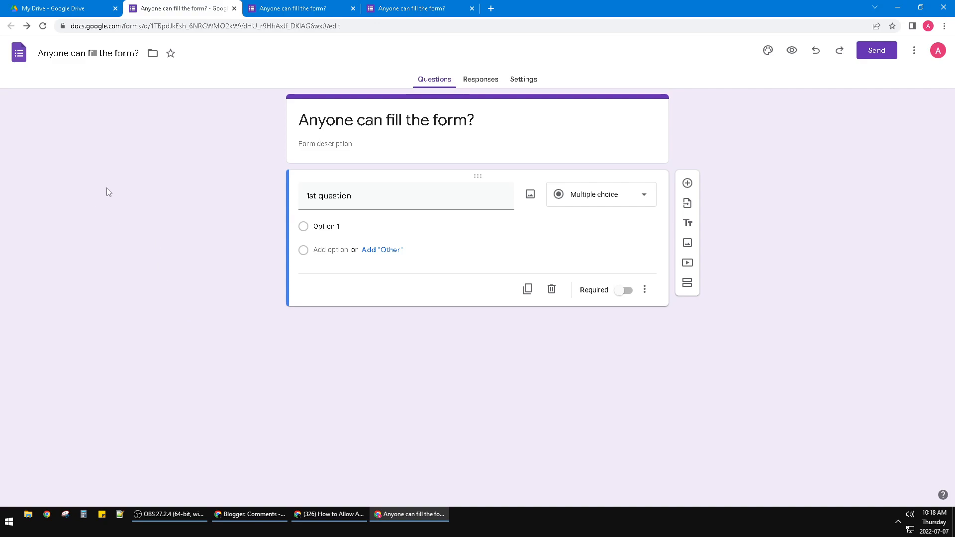
mouse_move(508, 170)
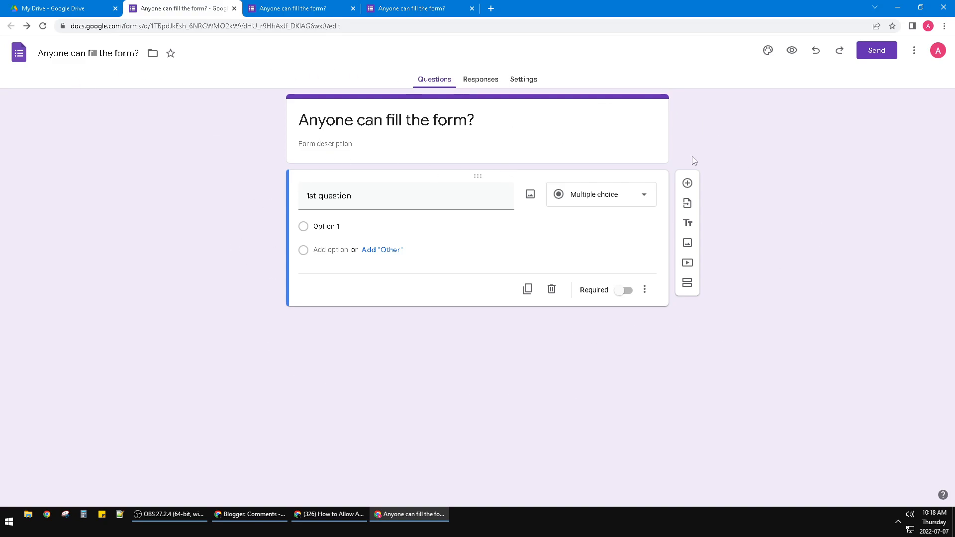
mouse_move(535, 86)
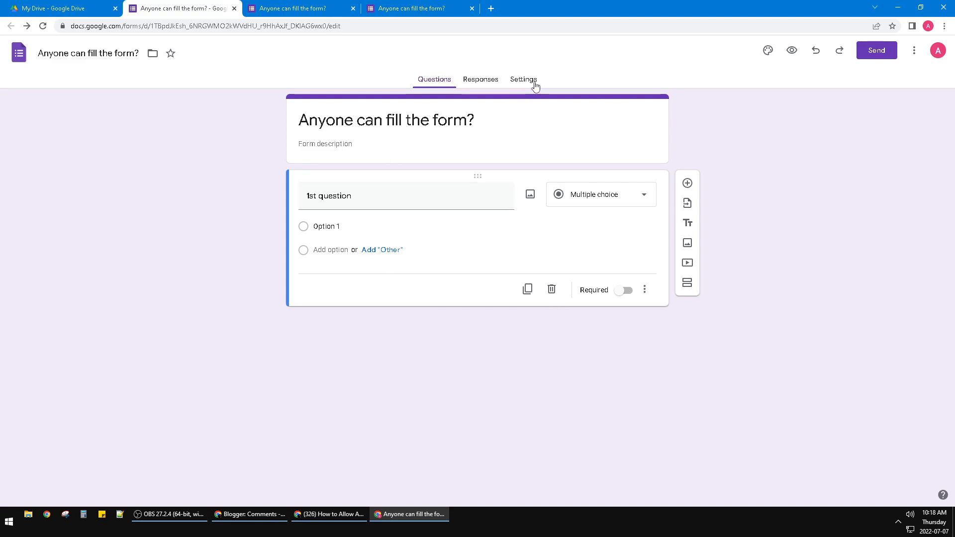
mouse_move(538, 83)
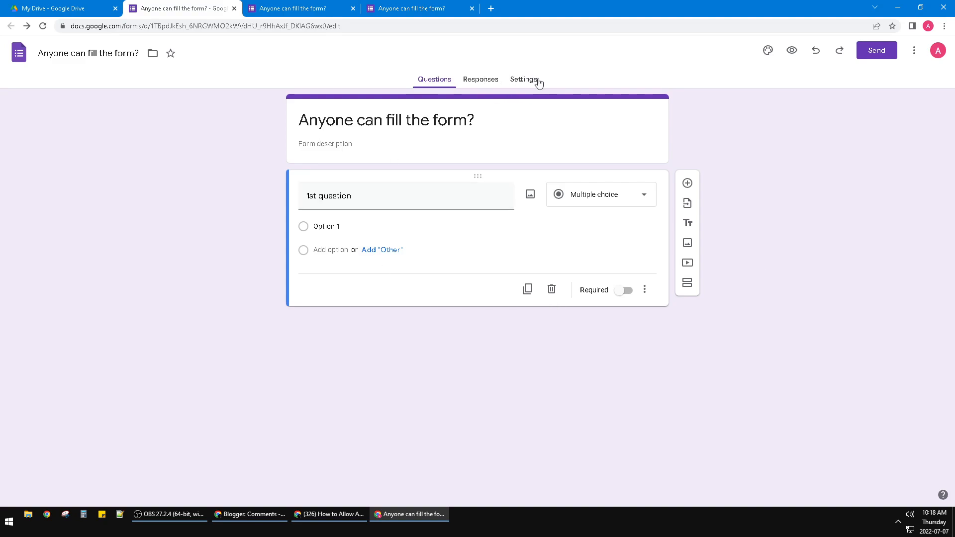
- Zoom the editor to 125% and switch to the form's Settings page
key(ctrl+plus)
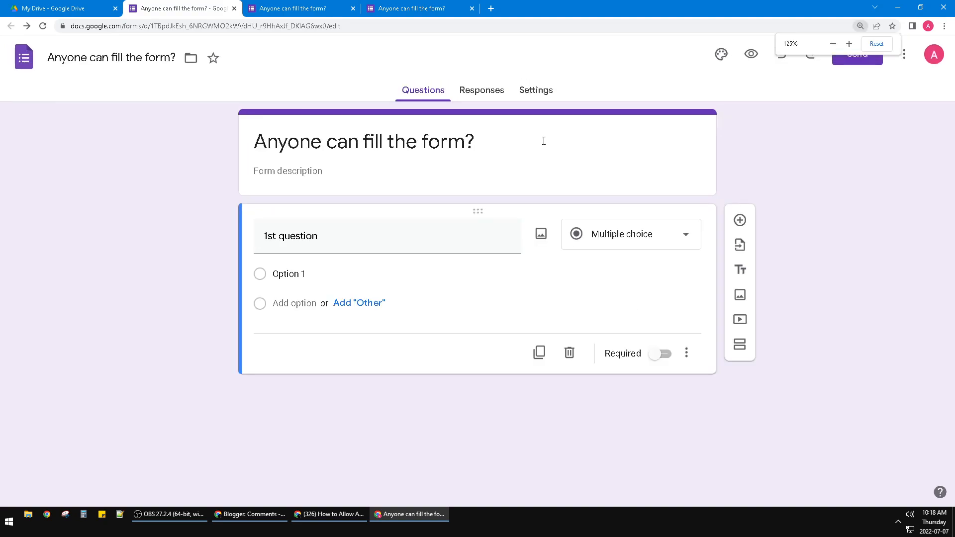
click(568, 99)
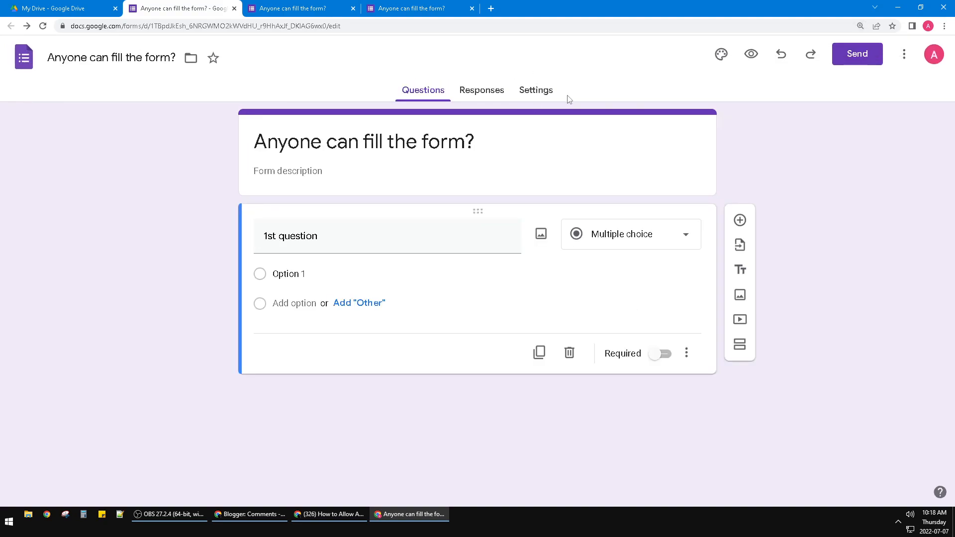
mouse_move(514, 92)
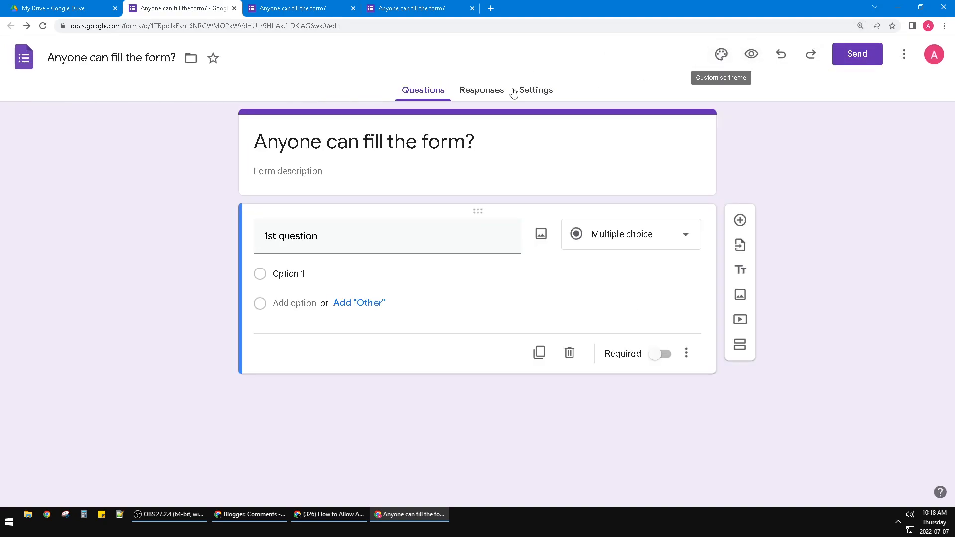
mouse_move(552, 97)
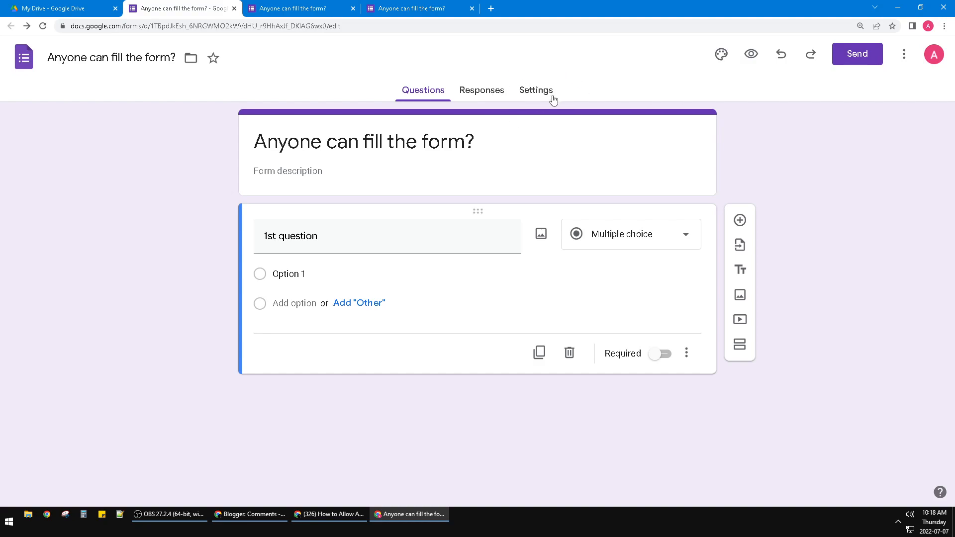
click(535, 89)
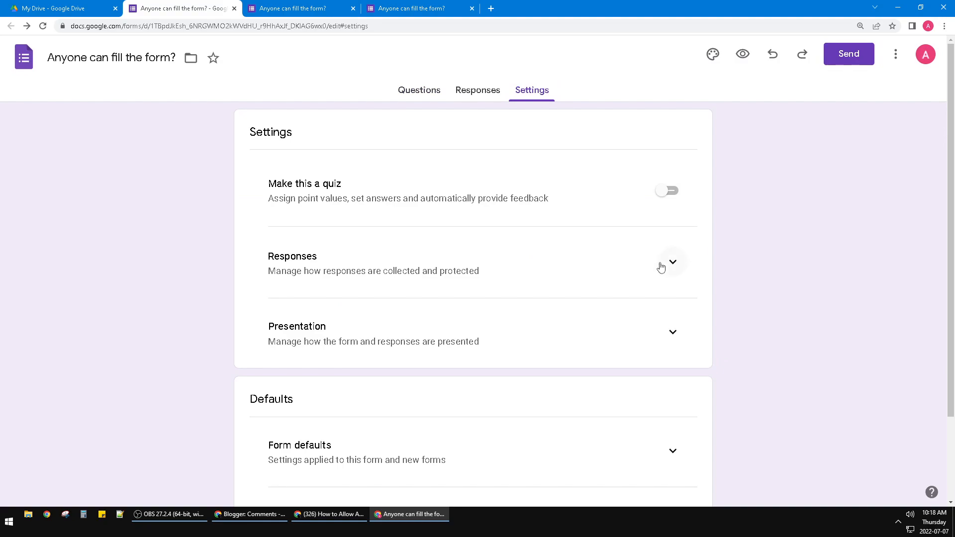
- Verify Requires sign-in and Collect email addresses are off under Responses and Form defaults, then return to Questions
click(672, 261)
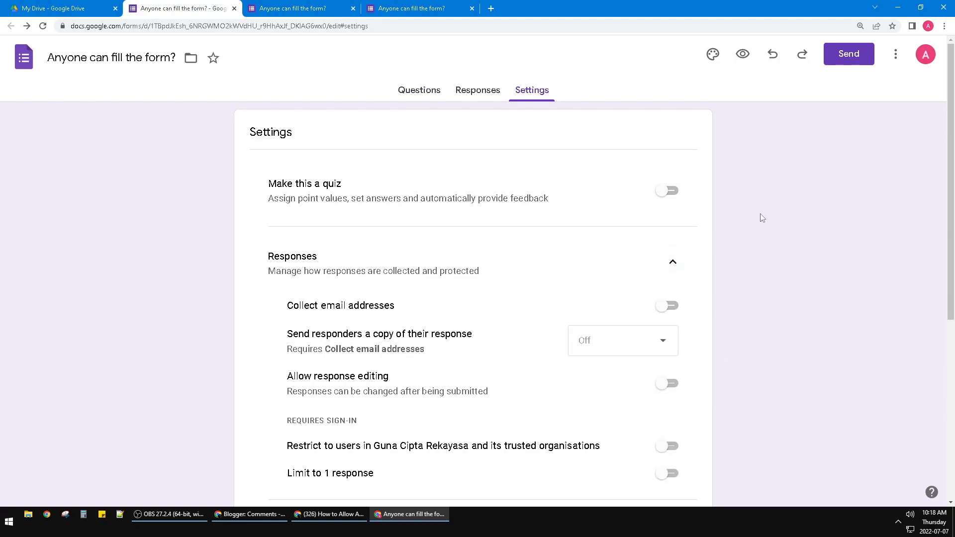
mouse_move(689, 309)
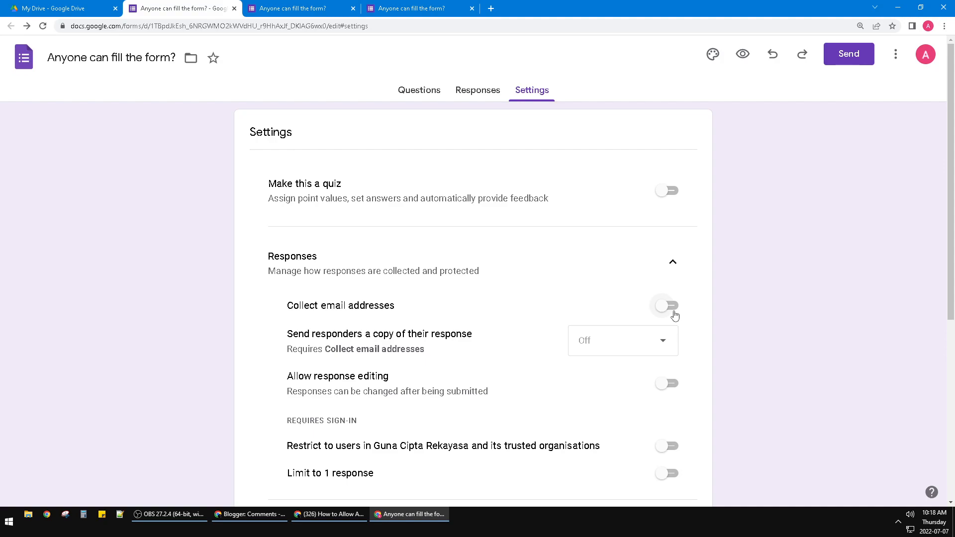
click(666, 306)
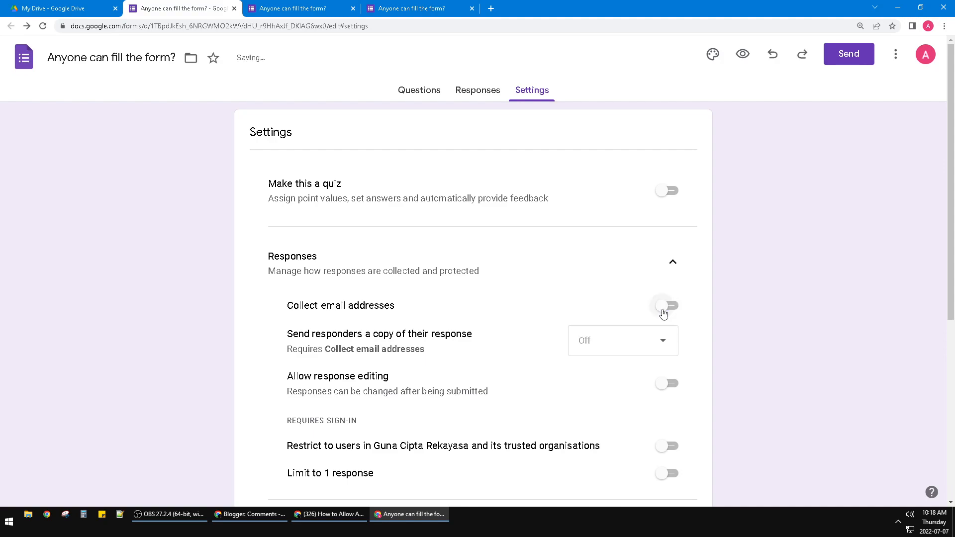
scroll(down, 3)
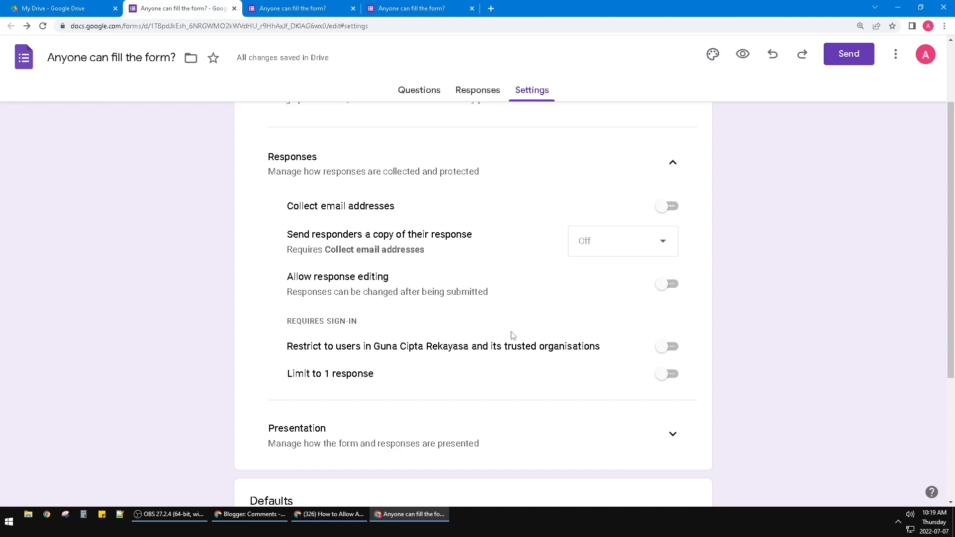
mouse_move(388, 356)
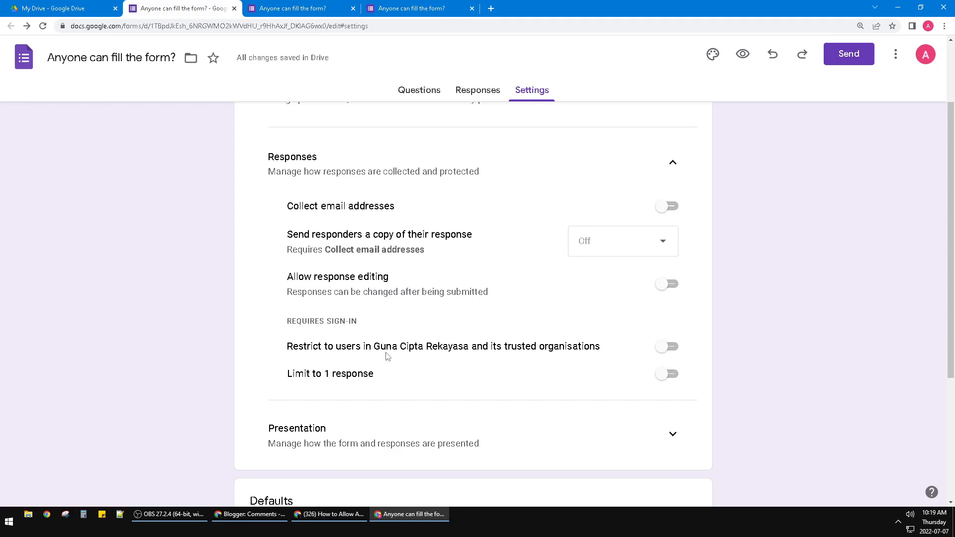
click(667, 346)
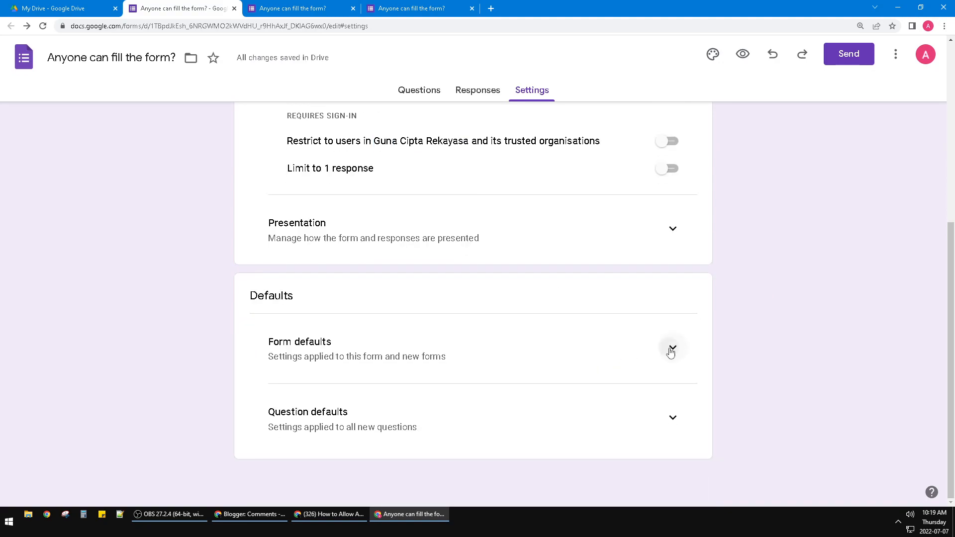
click(672, 349)
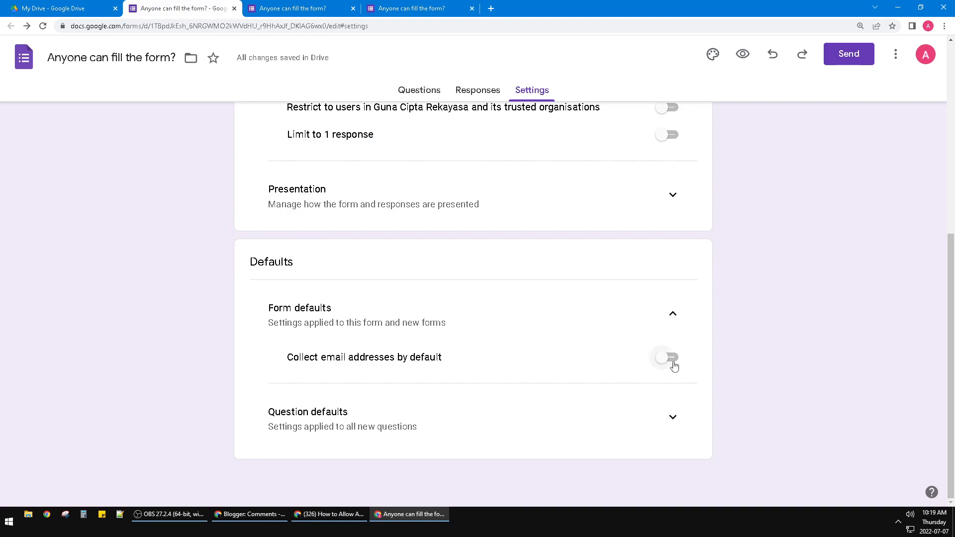
click(419, 89)
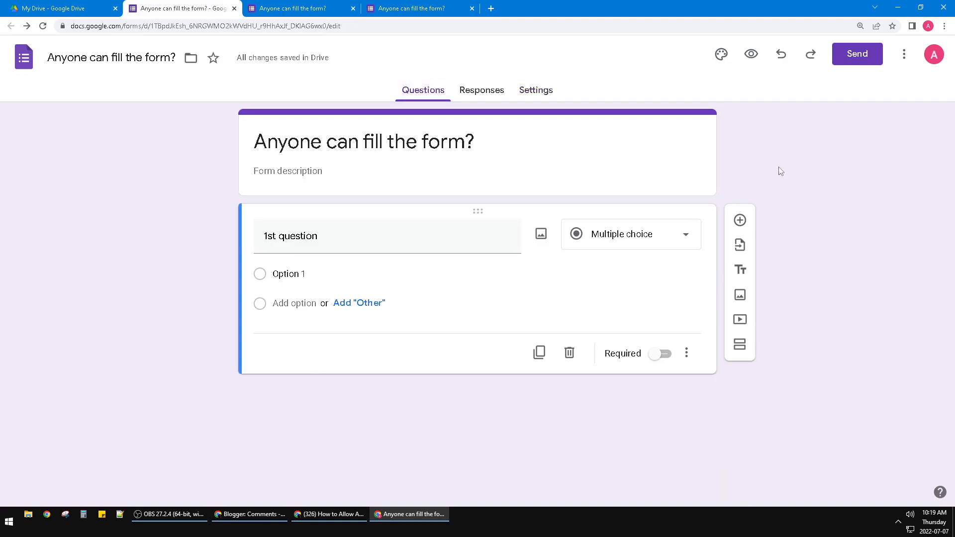
mouse_move(419, 57)
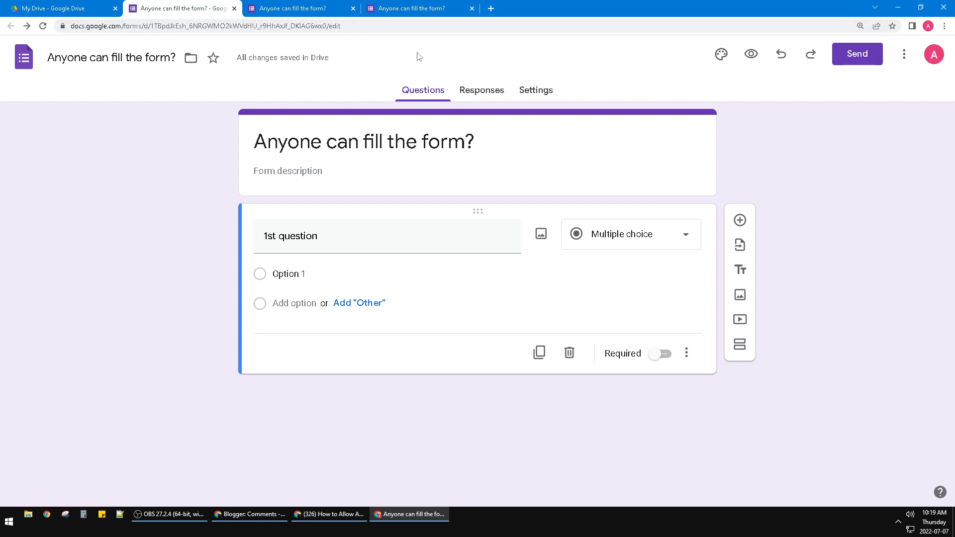
- Get the form's pre-filled link from the More menu
click(904, 54)
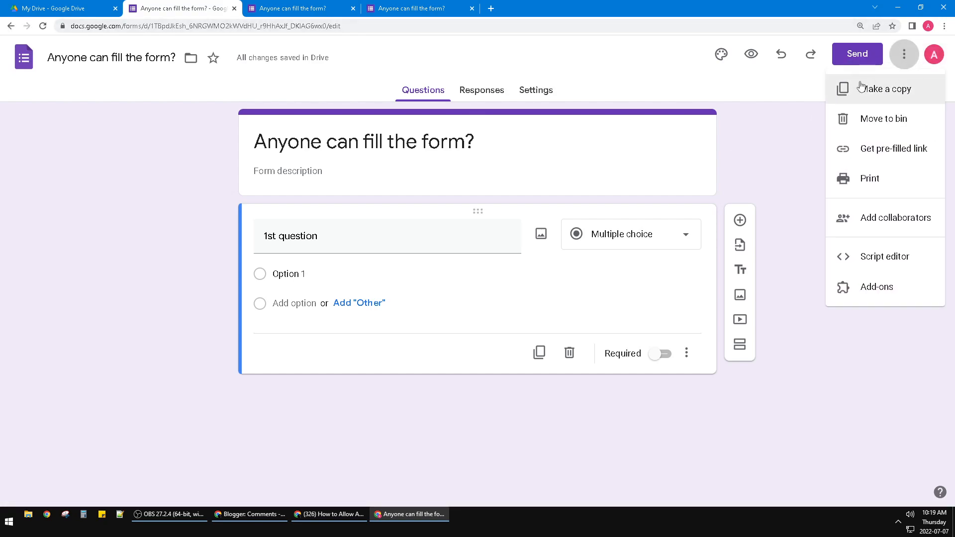
mouse_move(894, 148)
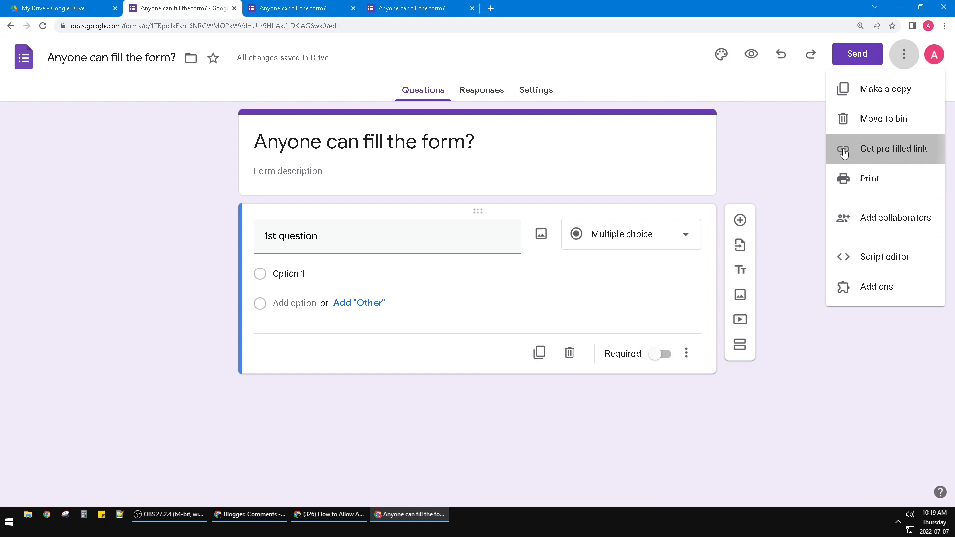
click(894, 148)
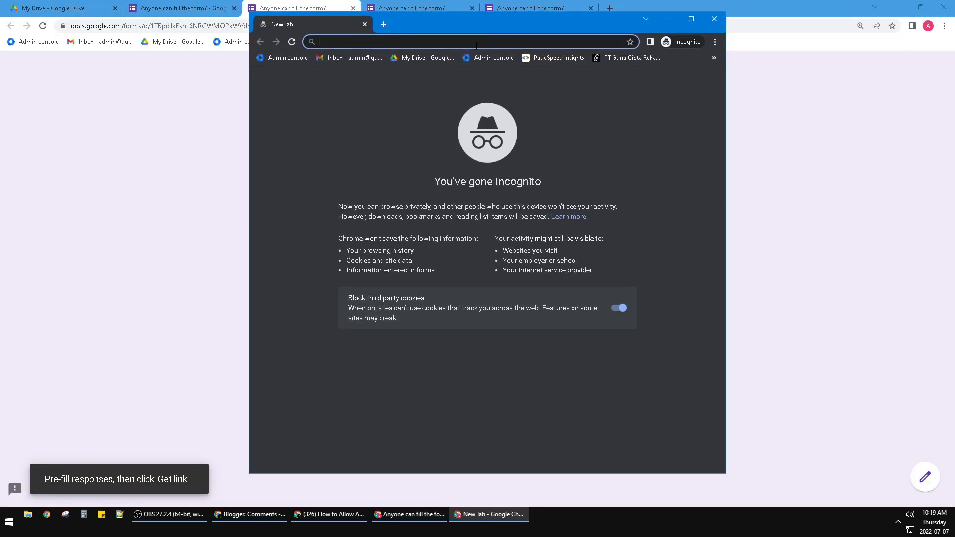
- Load the form's /prefill editing address in the Incognito address bar
text(https://docs.google.com/forms/d/1TBpdJkEsh_6NRGWMO2kWVdHU_r9HhAxJf_DKlAG6wx0/prefill)
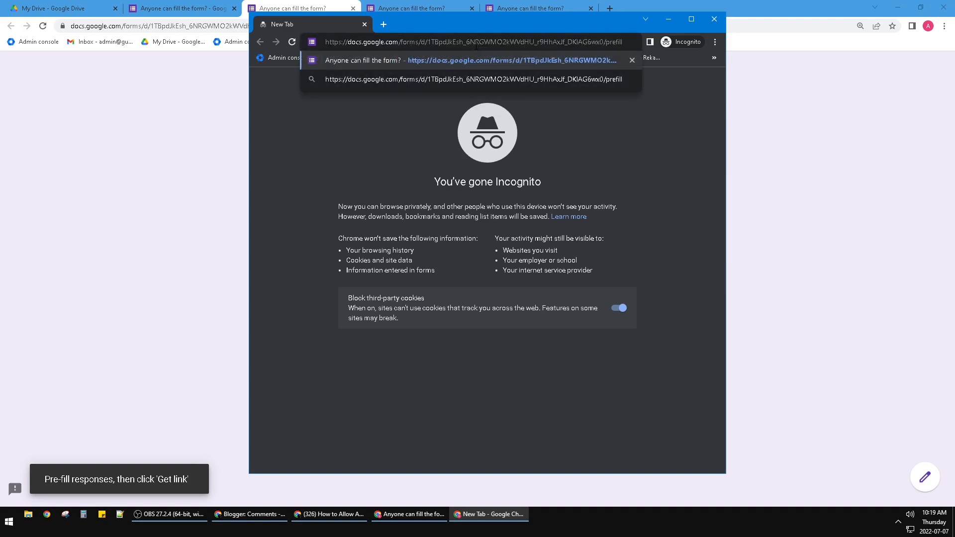
key(Return)
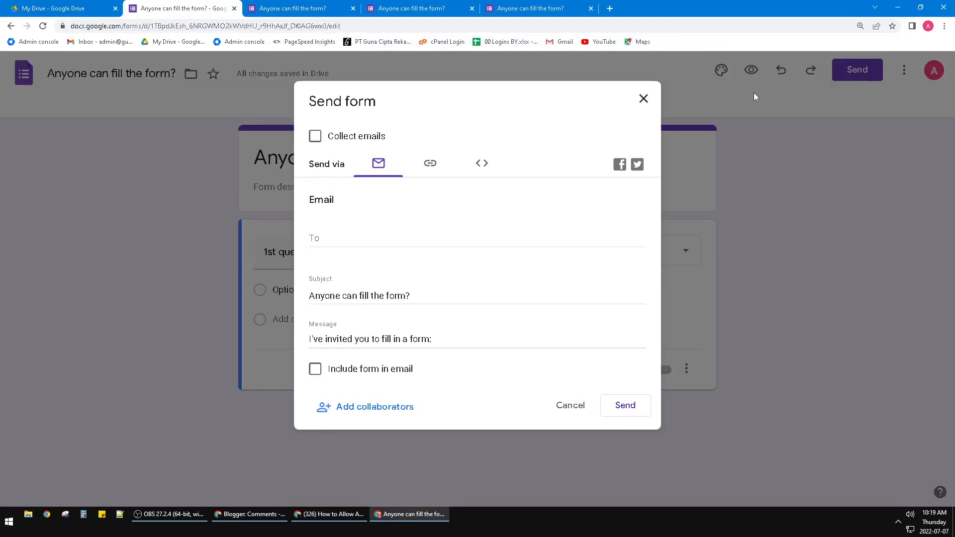
- In the Send dialog, shorten the link to a forms.gle URL and copy it
click(430, 163)
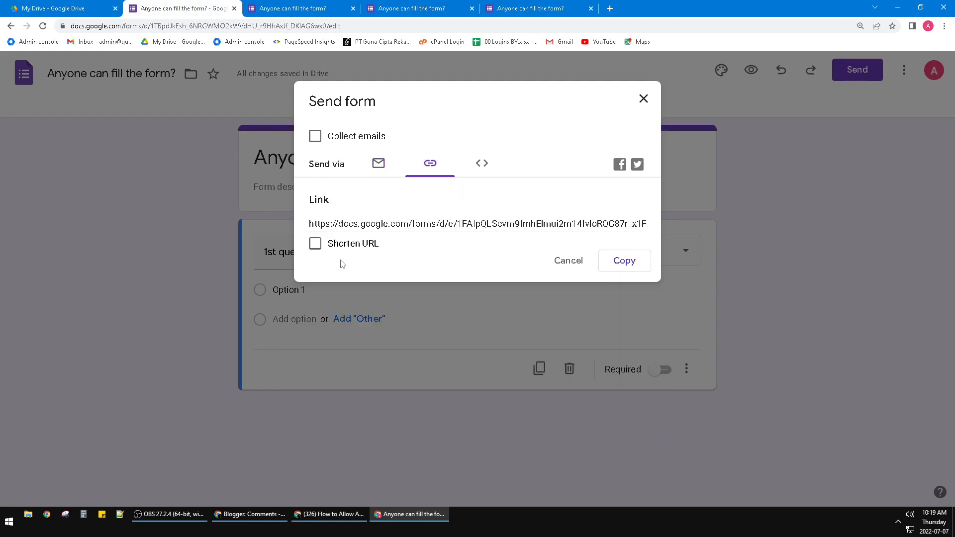
click(316, 243)
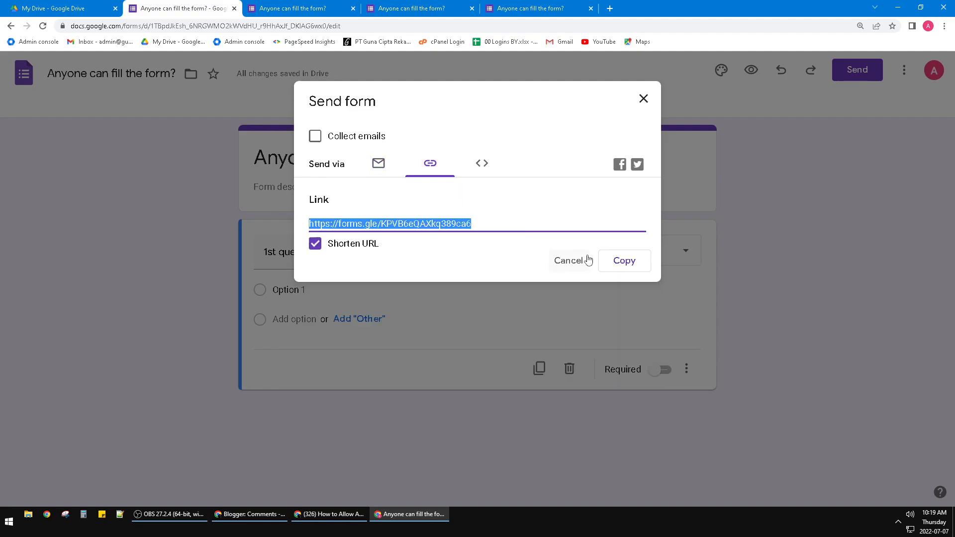
click(624, 260)
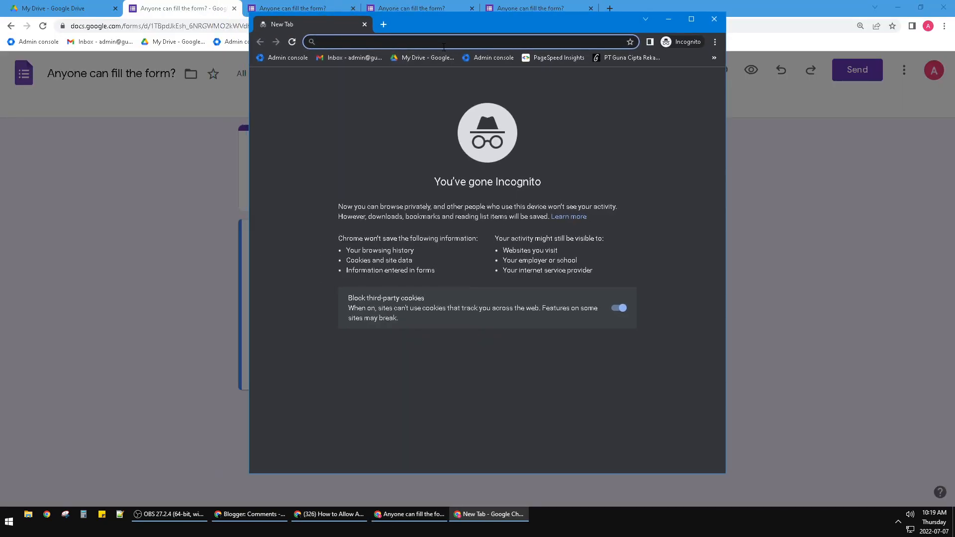
- Load forms.gle/KPVB6eQAXkq389ca6 in the Incognito window to show the fillable form
text(forms.gle/KPVB6eQAXkq389ca6)
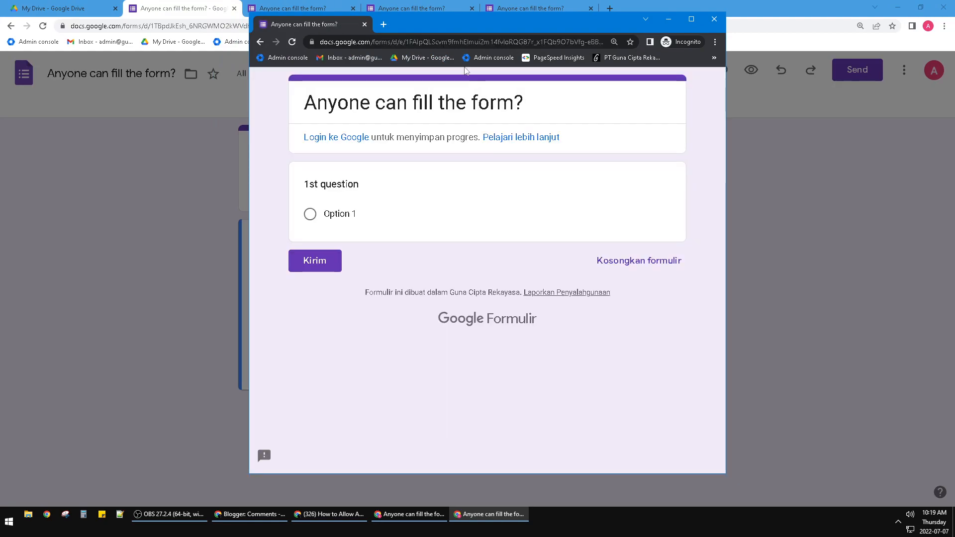
mouse_move(595, 150)
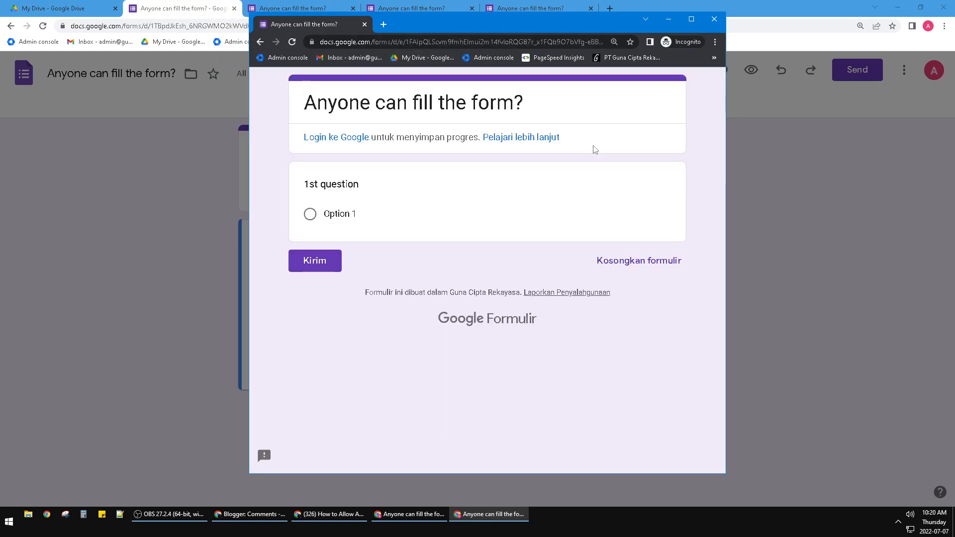
mouse_move(566, 118)
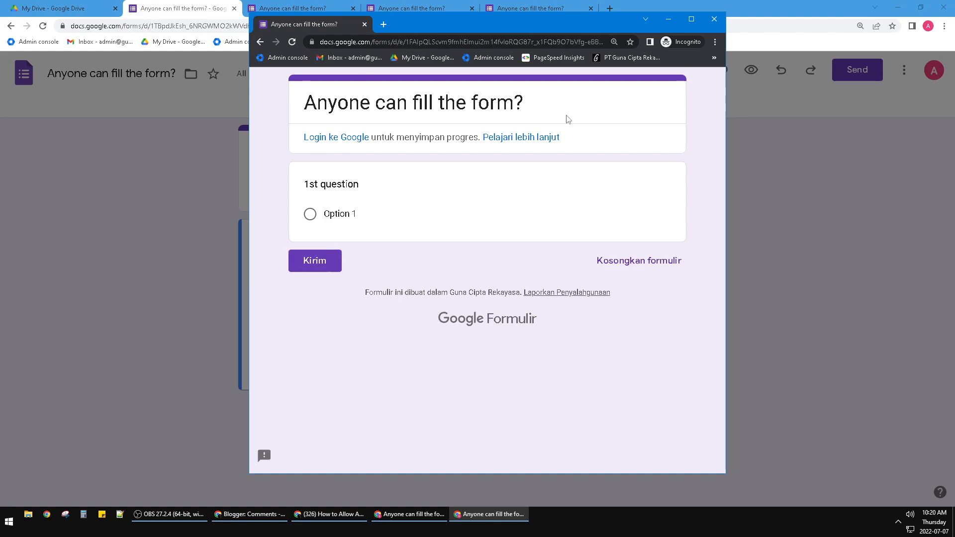
mouse_move(565, 183)
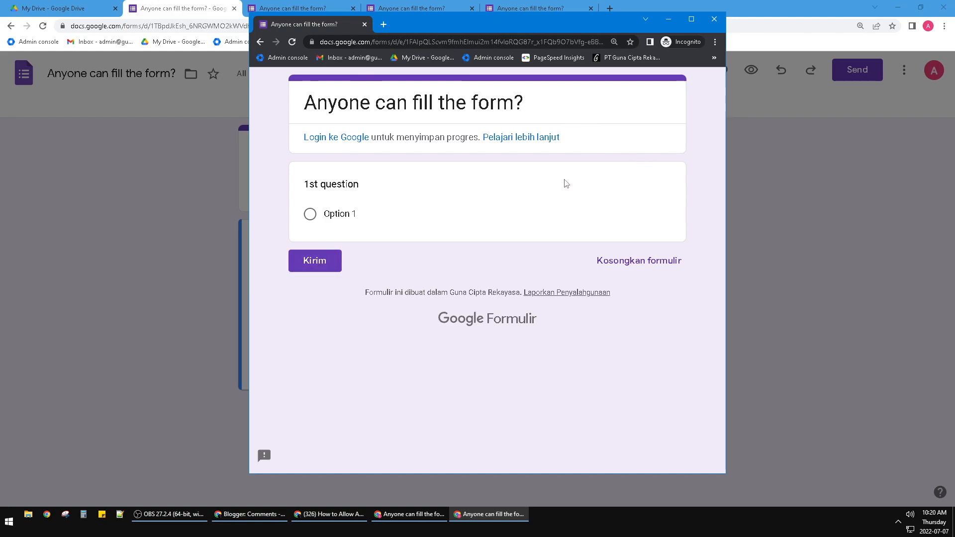
mouse_move(714, 19)
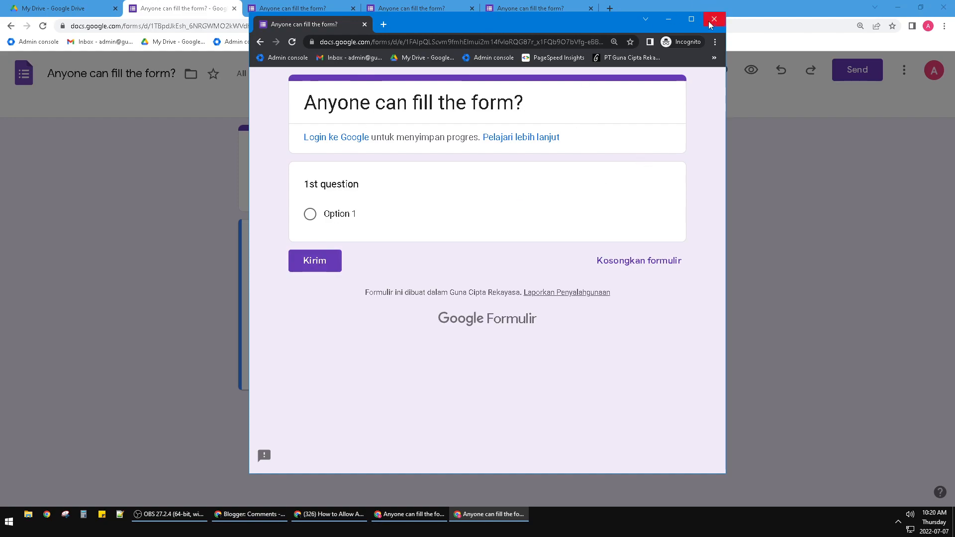